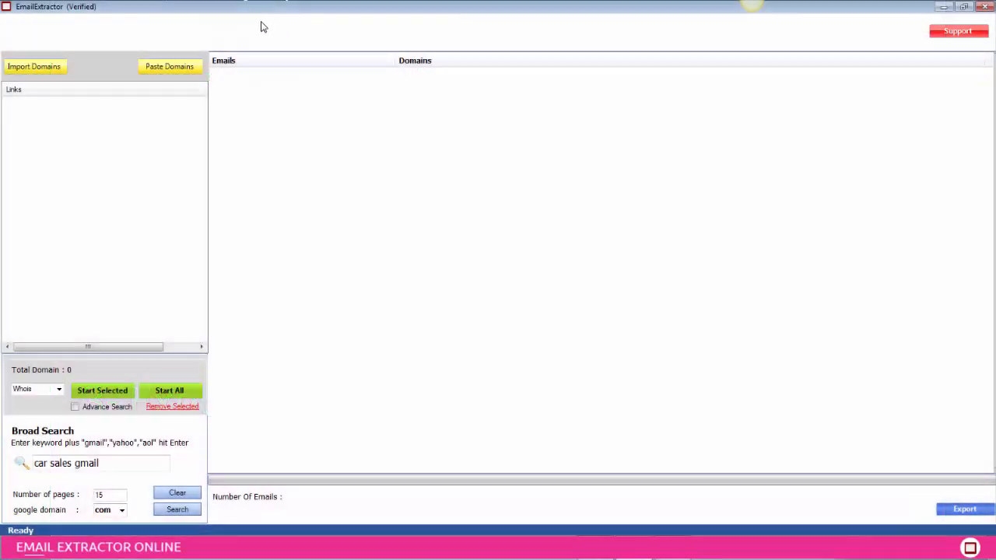
Step: Import the jobs.txt URL list from the Desktop, loading 41 website domains
left_click(38, 66)
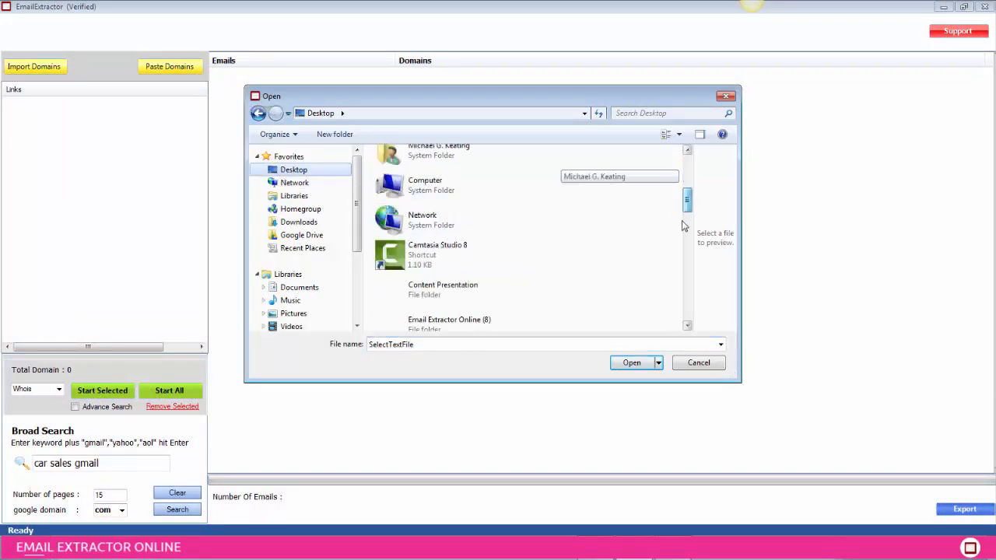
scroll("down", 3)
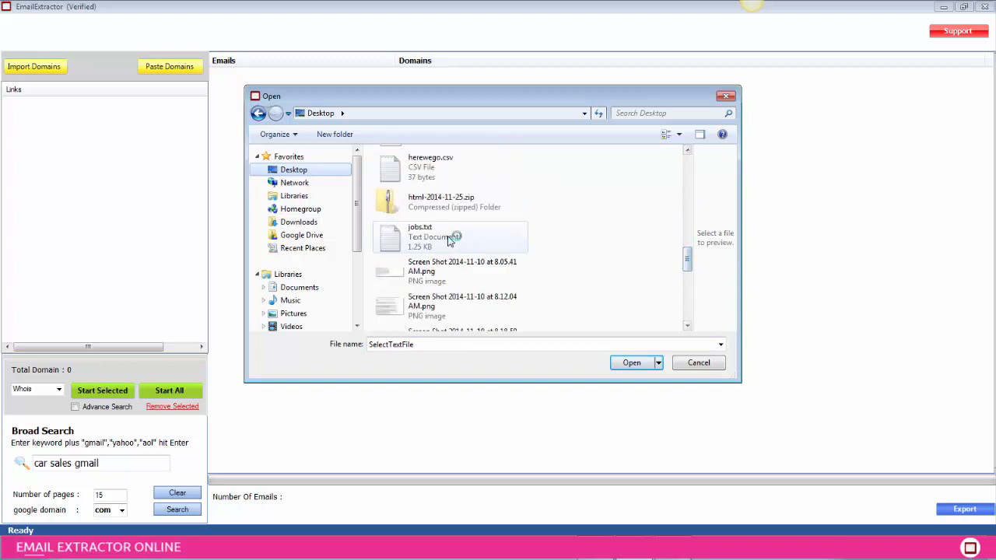
left_click(629, 363)
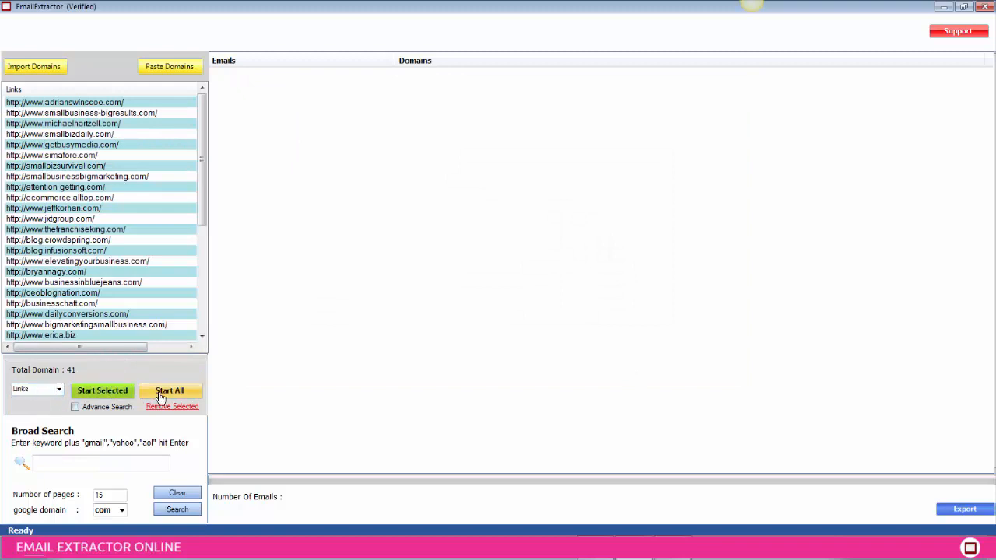
Step: Run Start All on the imported sites and dismiss the Job complete notice after 16 emails
left_click(170, 390)
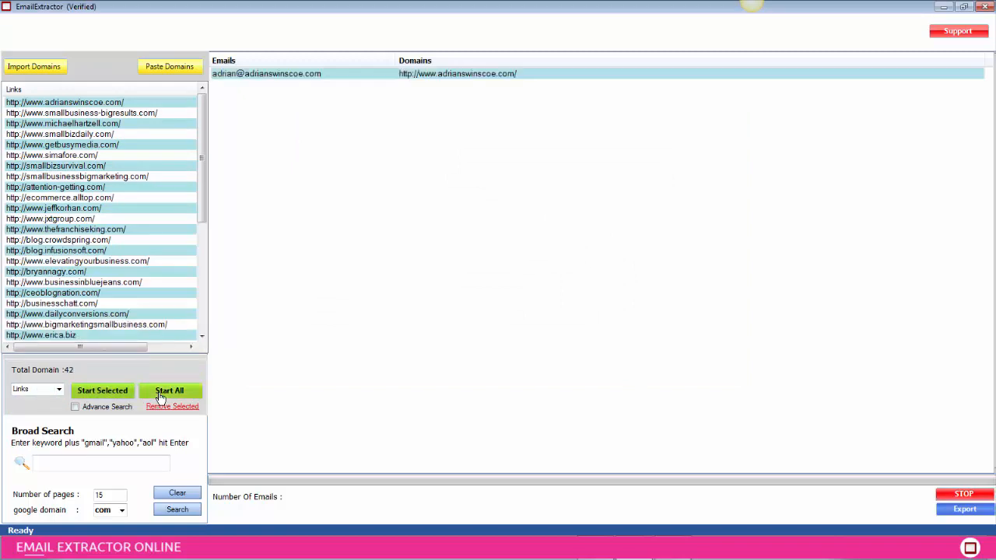
left_click(170, 390)
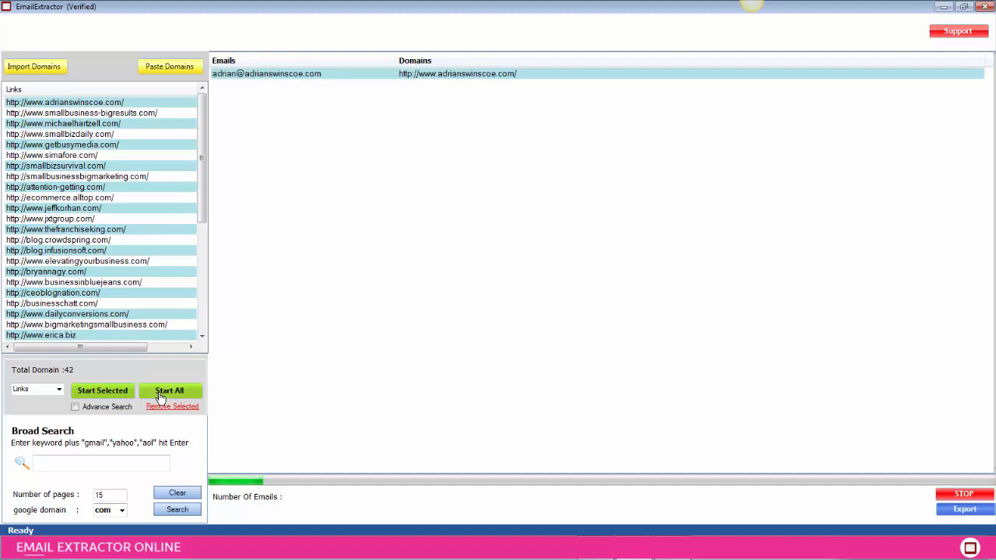
left_click(170, 391)
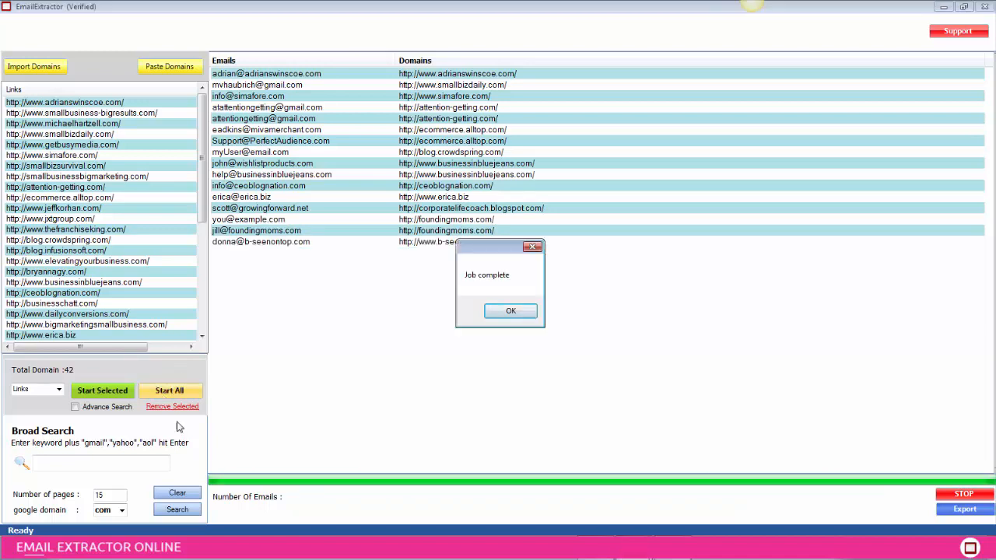
left_click(510, 310)
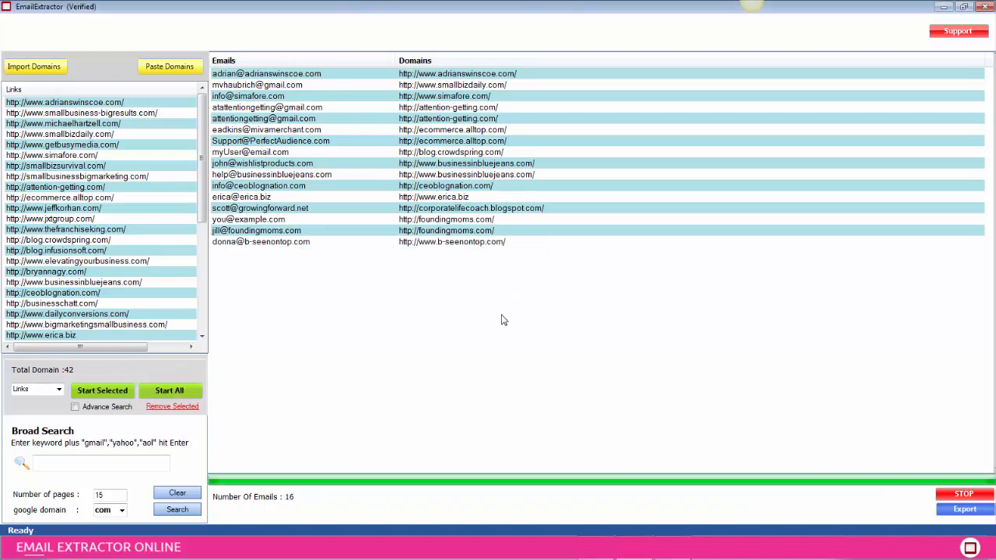
Step: Export the 16 emails as testing.csv on the Desktop and confirm Export Completed
left_click(963, 509)
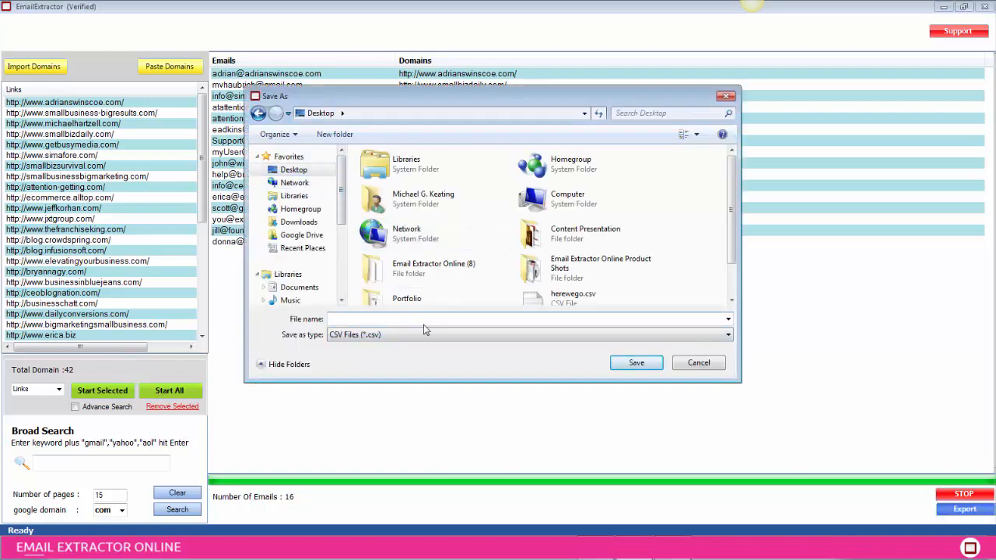
type("testing")
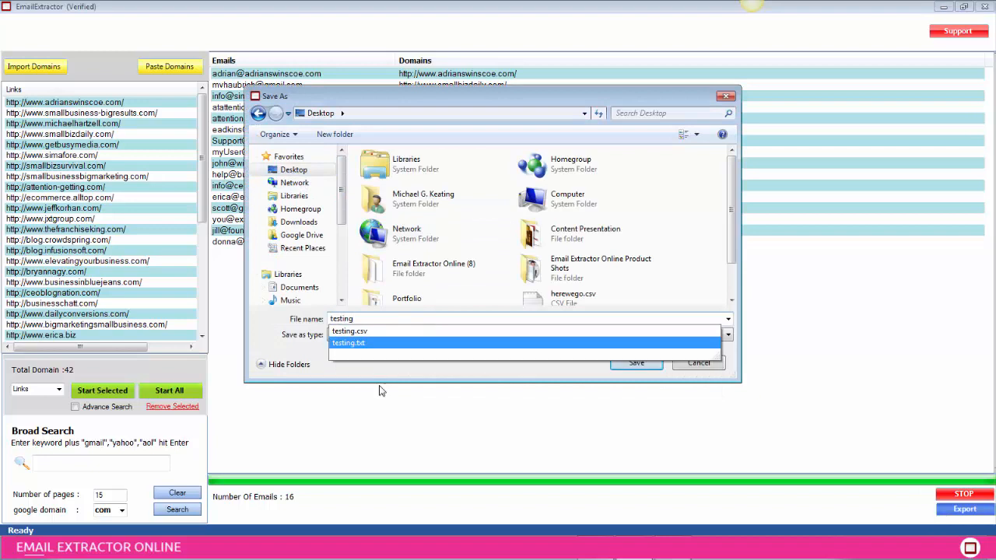
left_click(349, 330)
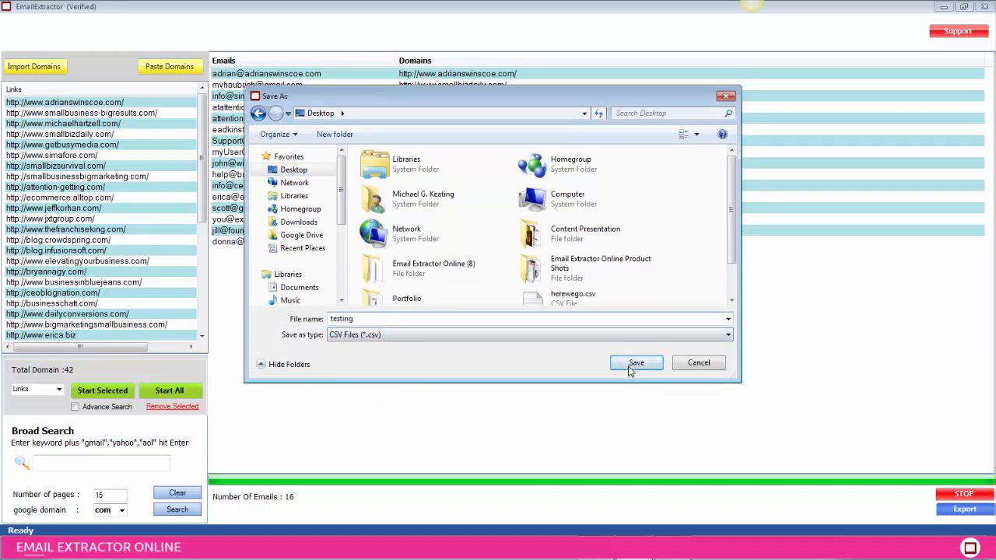
left_click(635, 362)
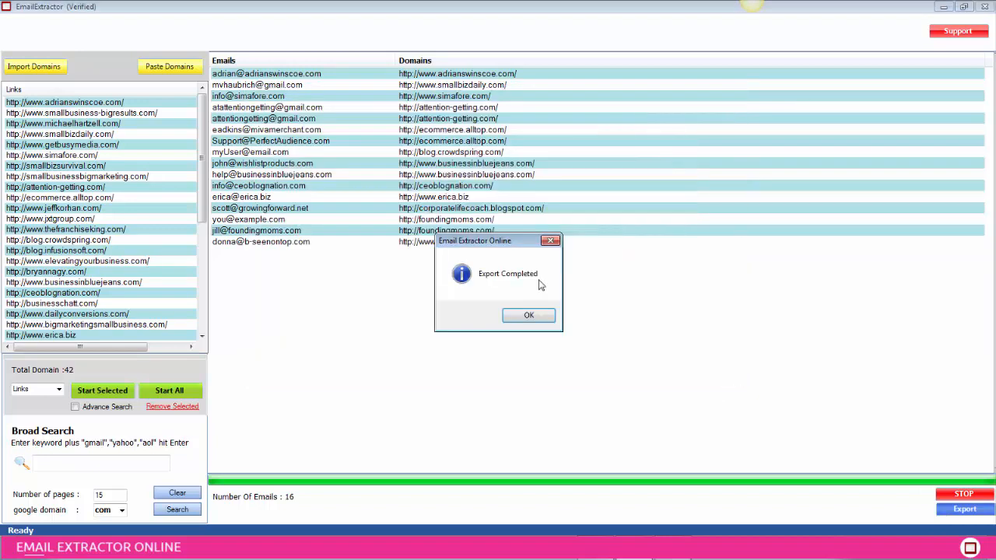
left_click(528, 315)
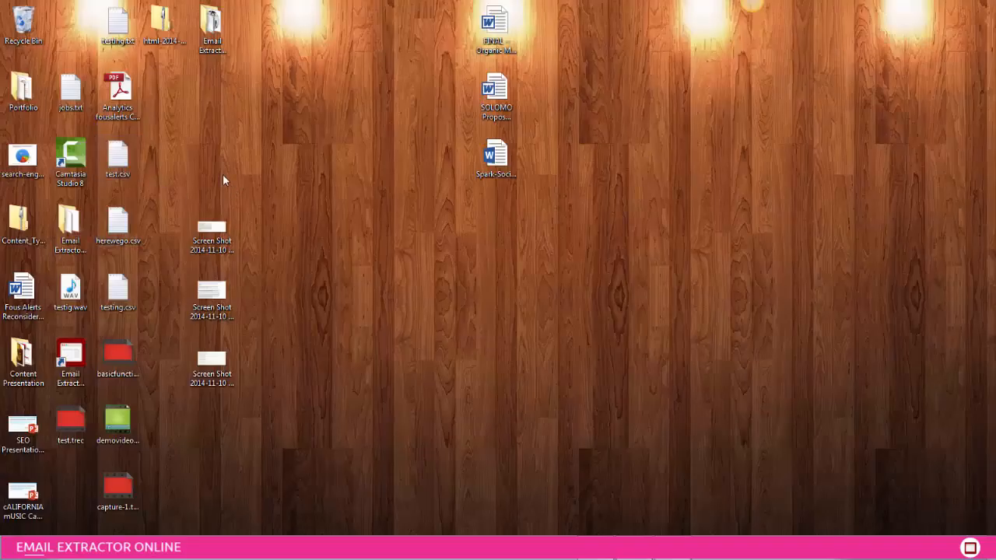
Step: Check testing.csv in Notepad, close it, then open the file in Excel
double_click(118, 290)
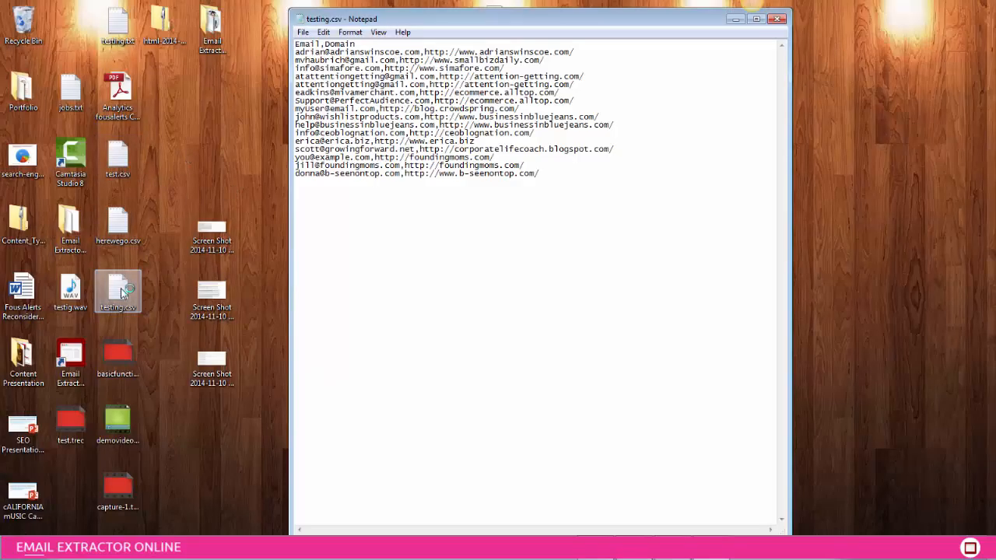
left_click(777, 24)
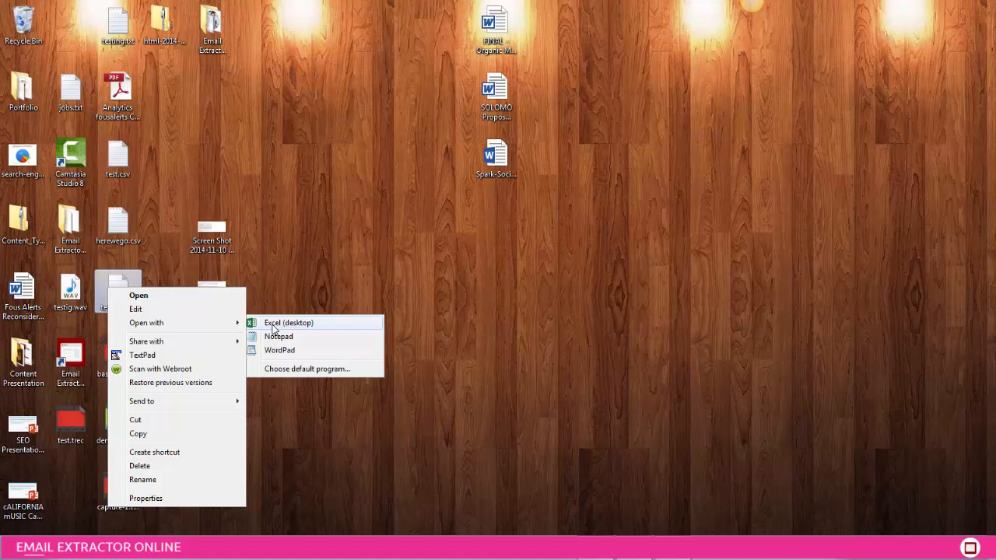
left_click(288, 322)
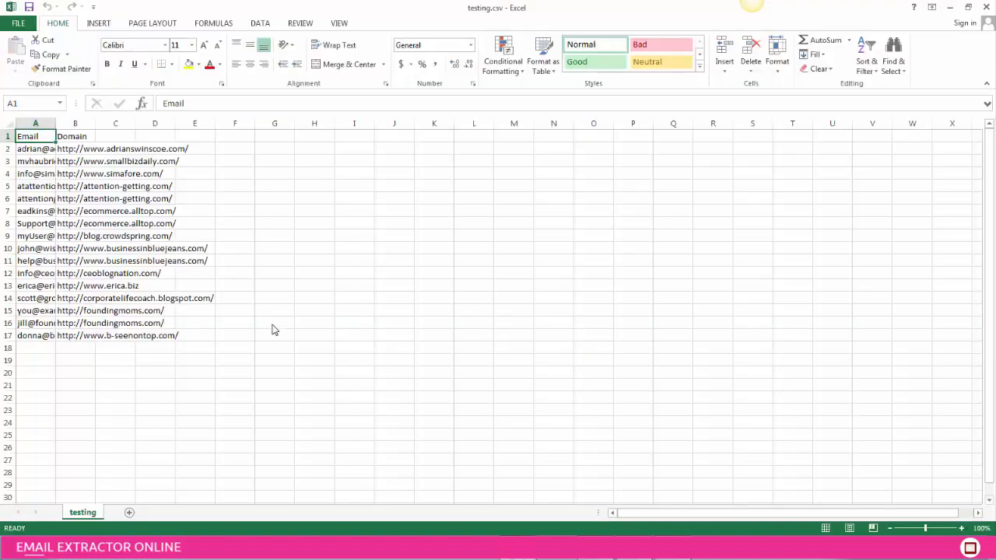